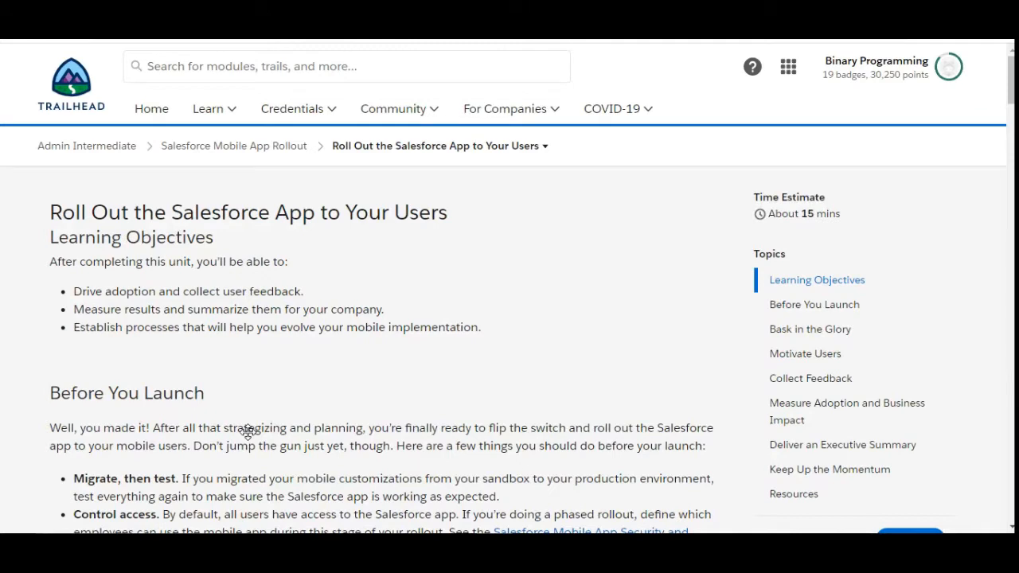
pyautogui.moveTo(211, 183)
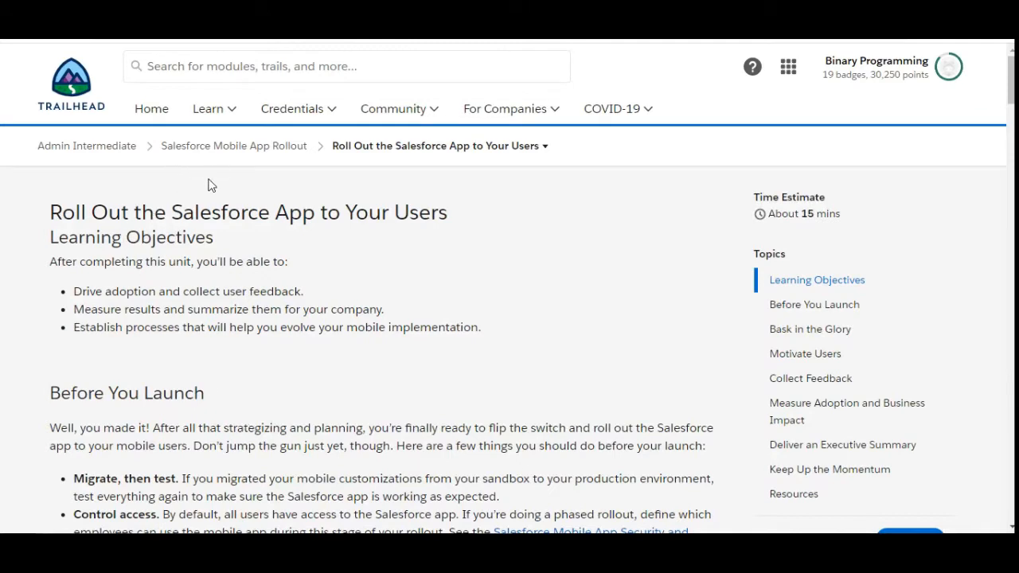
pyautogui.moveTo(91, 183)
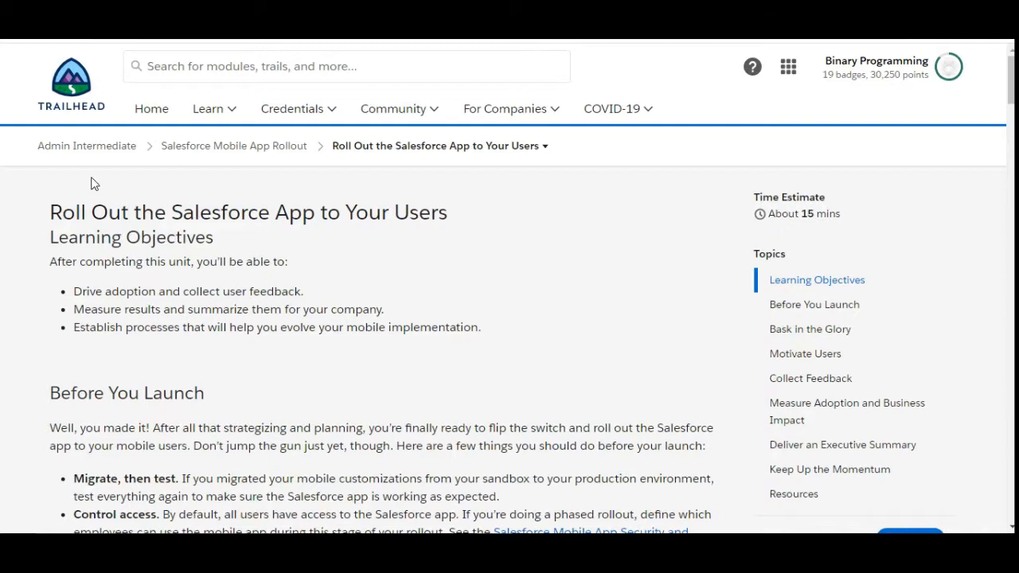
pyautogui.moveTo(385, 172)
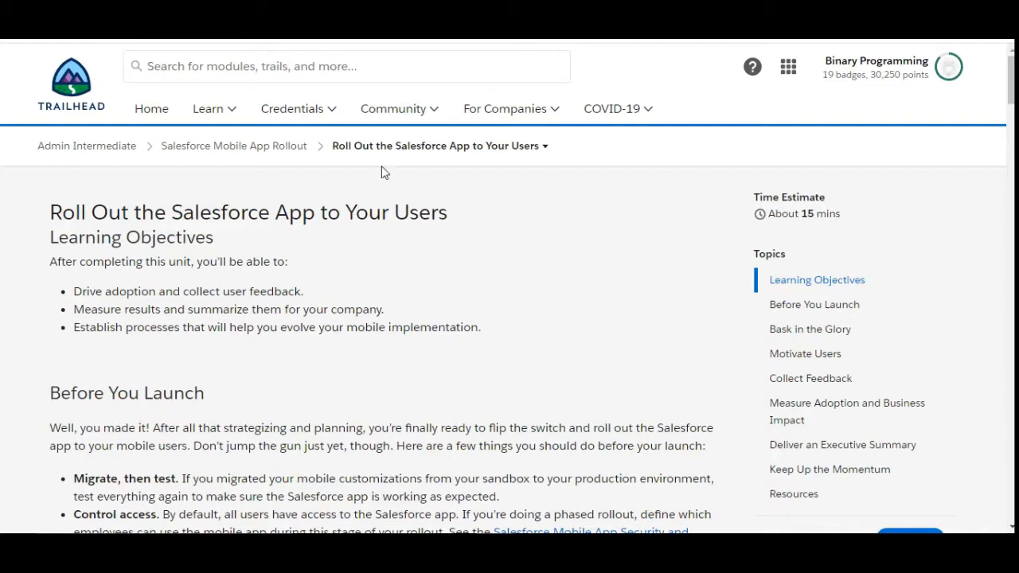
pyautogui.moveTo(656, 375)
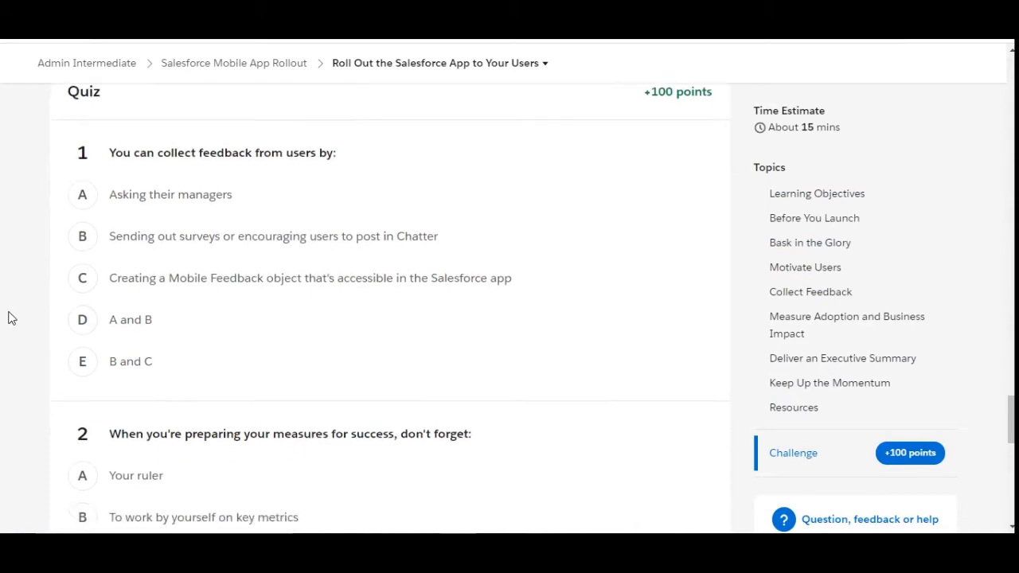
# Step: Choose option E, 'B and C', for the first quiz question on collecting user feedback
pyautogui.scroll(-3)
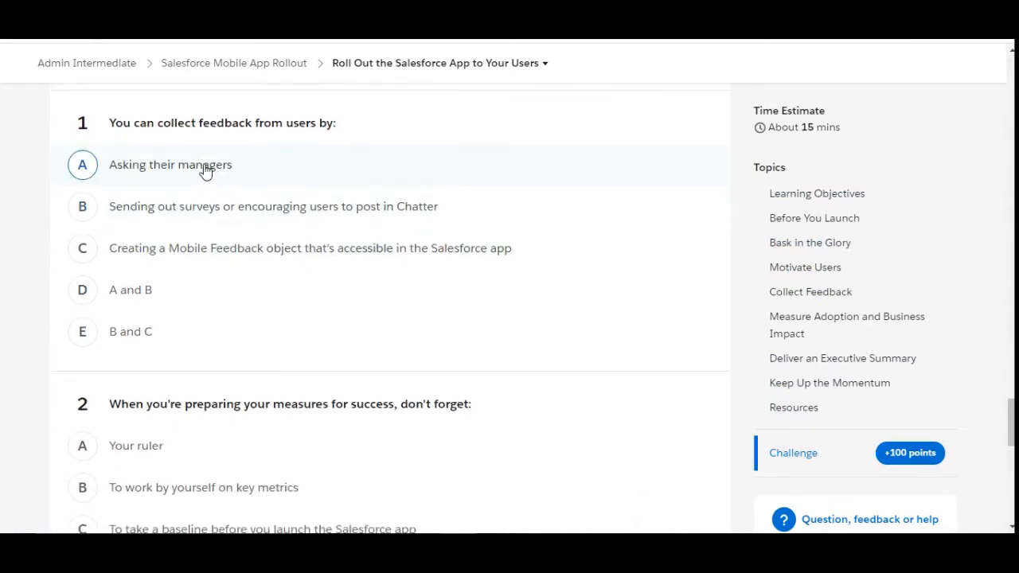
pyautogui.moveTo(193, 180)
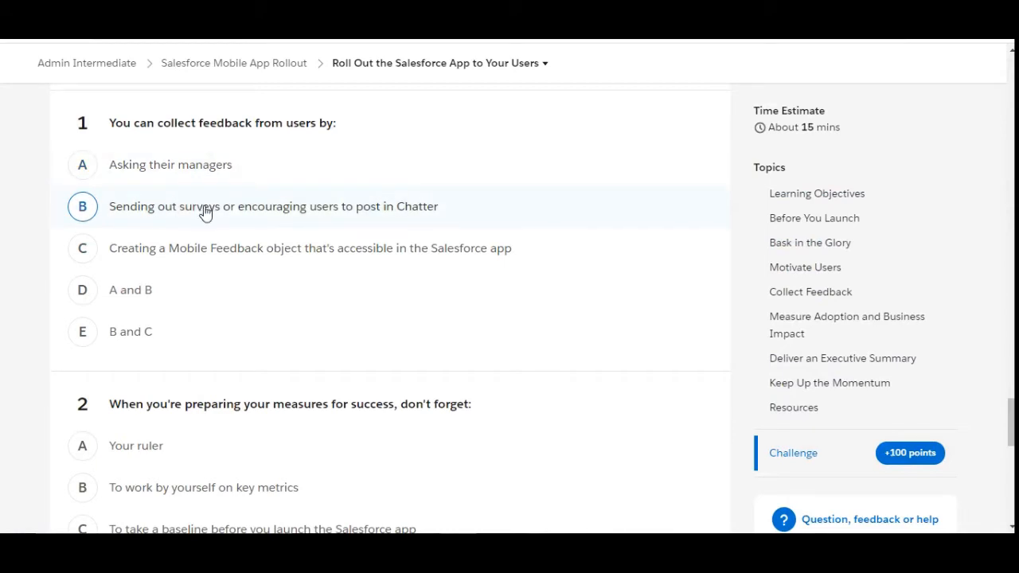
pyautogui.moveTo(312, 217)
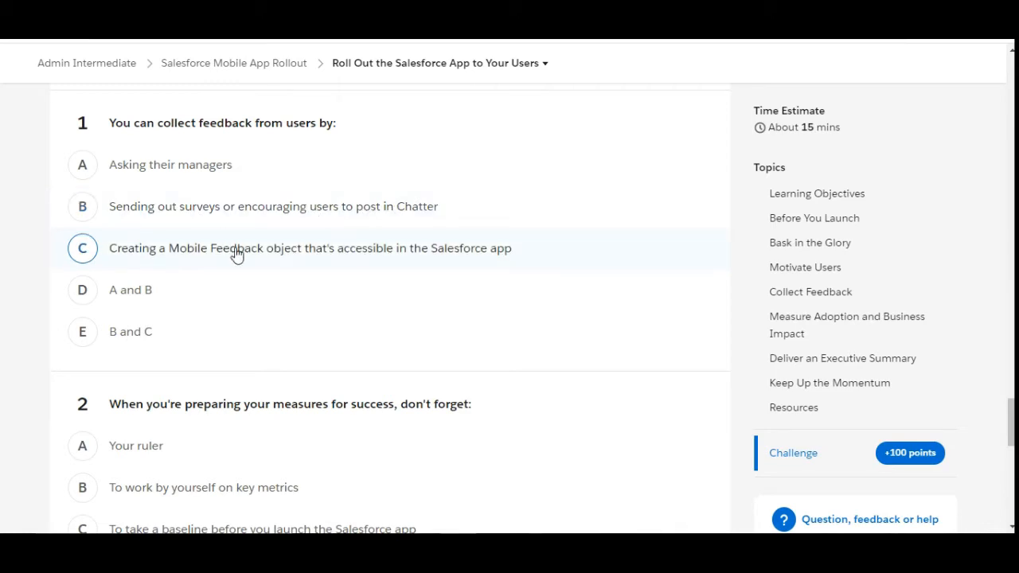
pyautogui.moveTo(278, 259)
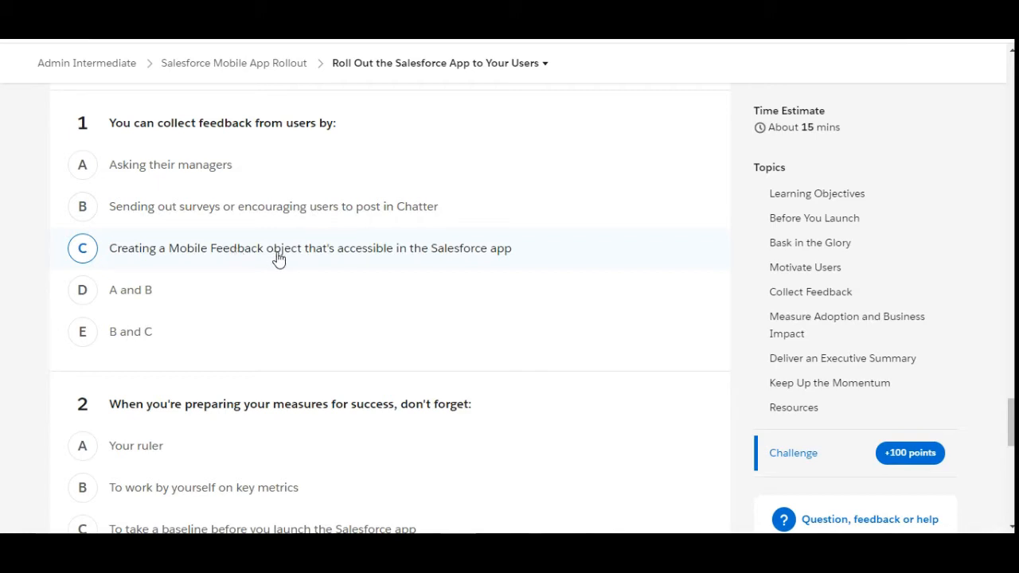
pyautogui.moveTo(290, 253)
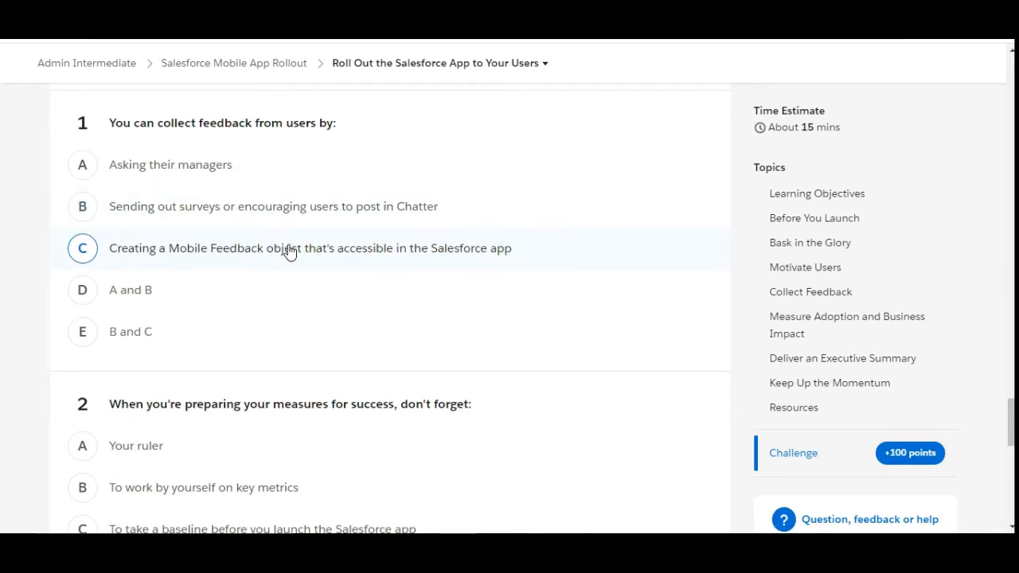
pyautogui.click(82, 332)
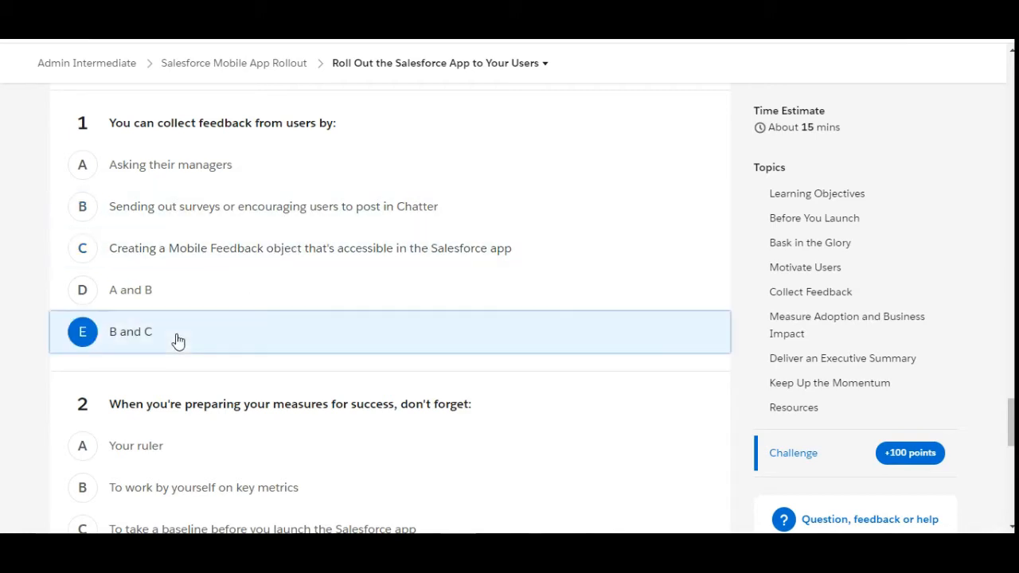
# Step: Answer question 2 with C, 'To take a baseline before you launch the Salesforce app'
pyautogui.scroll(-3)
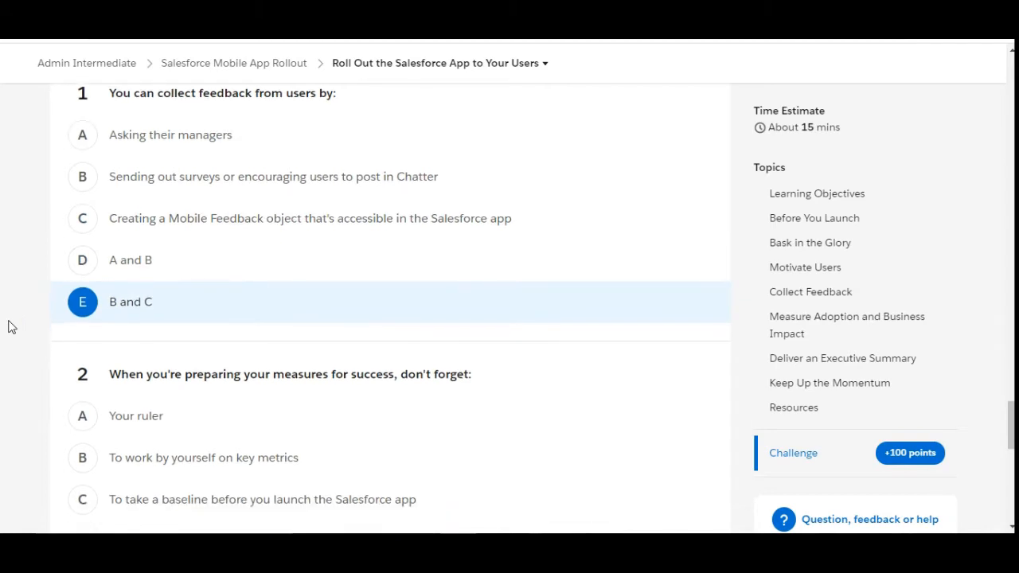
pyautogui.scroll(-3)
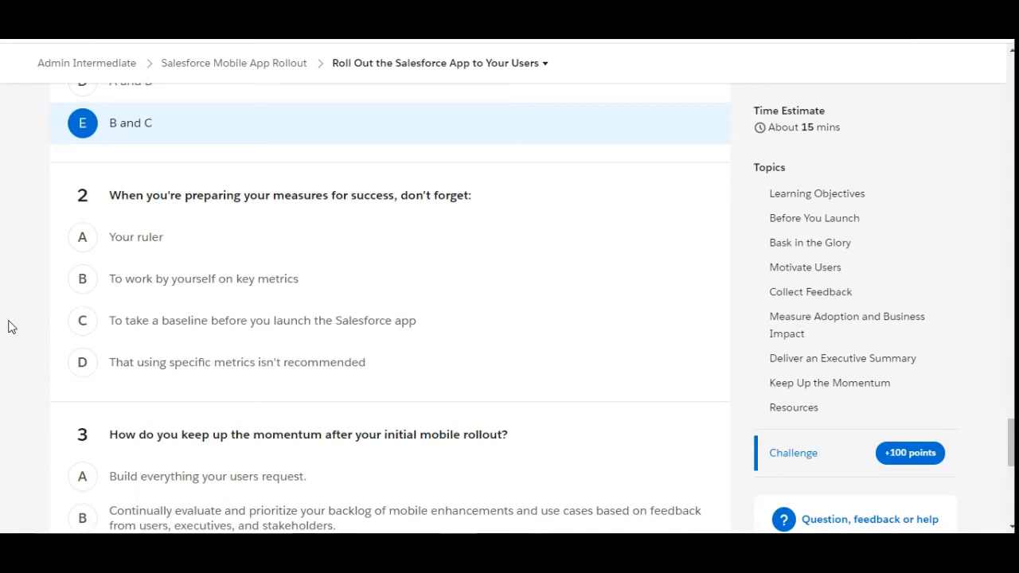
pyautogui.moveTo(226, 247)
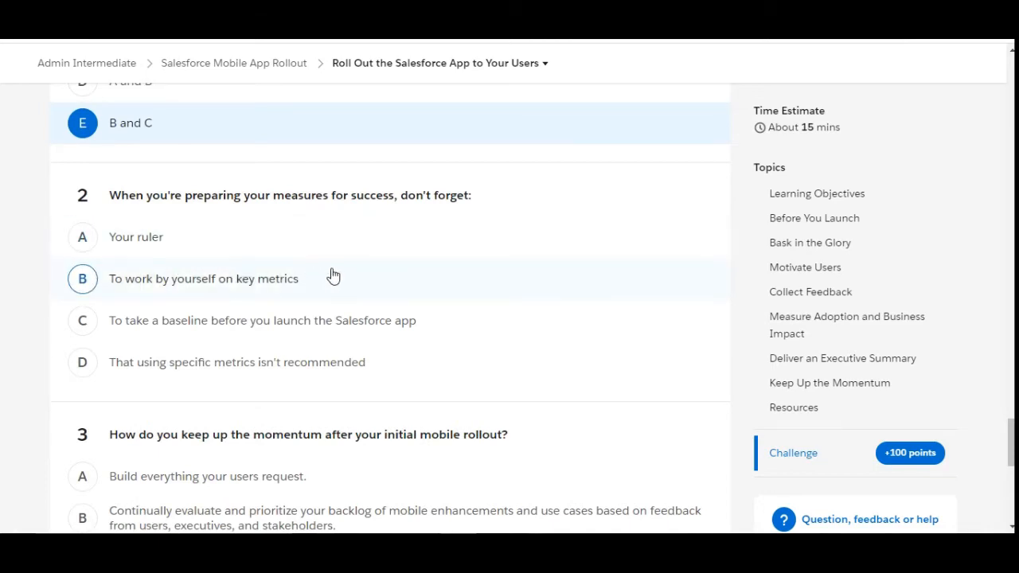
pyautogui.moveTo(368, 284)
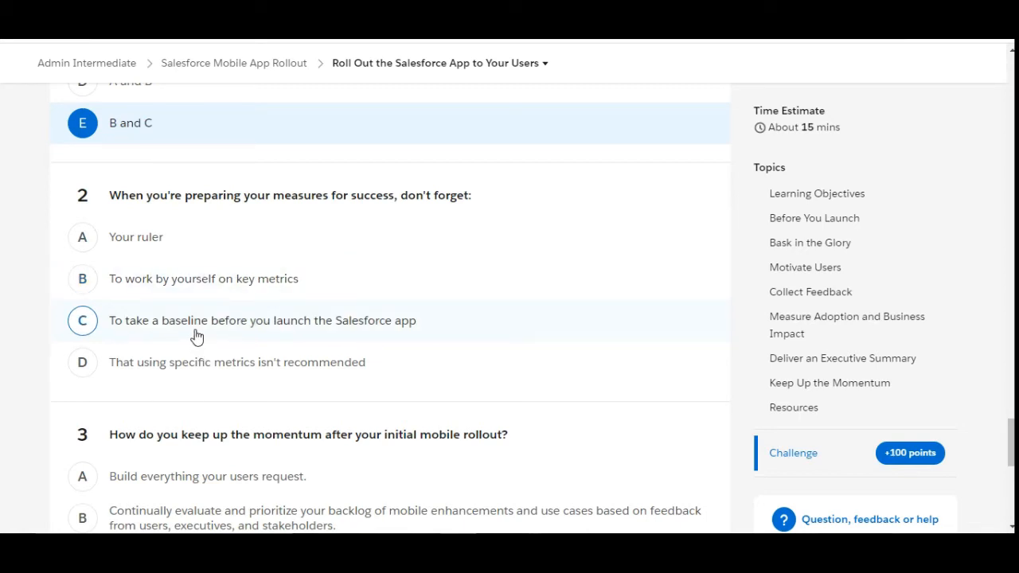
pyautogui.moveTo(257, 327)
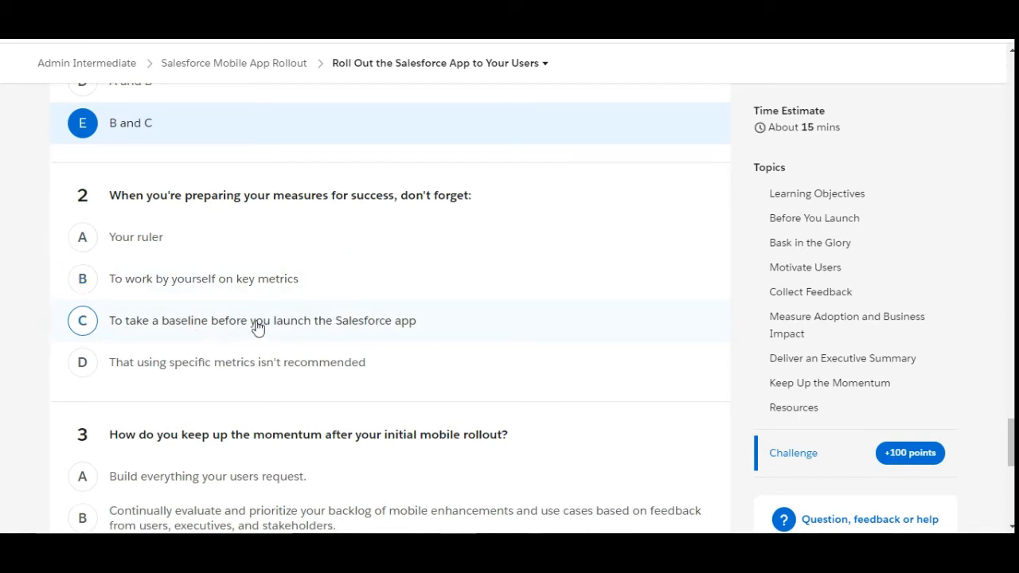
pyautogui.click(83, 320)
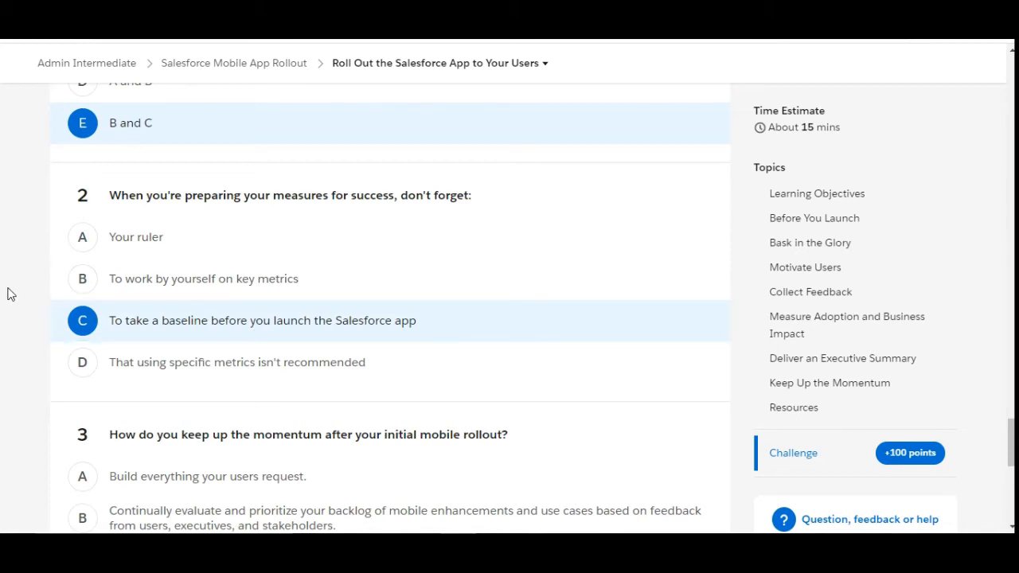
pyautogui.scroll(-3)
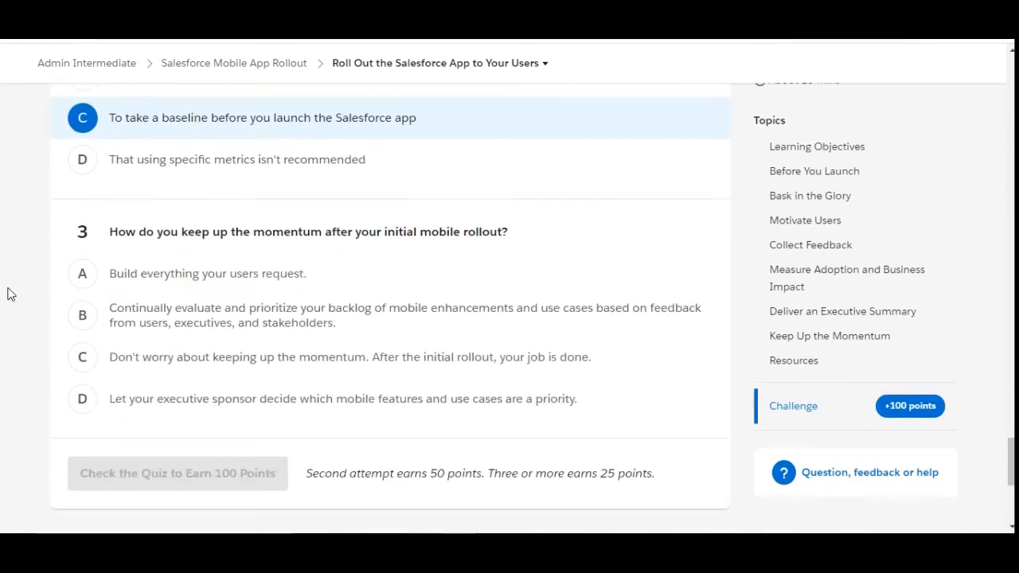
# Step: Answer question 3 with B, continually evaluating the backlog, and check the quiz for 100 points
pyautogui.scroll(-3)
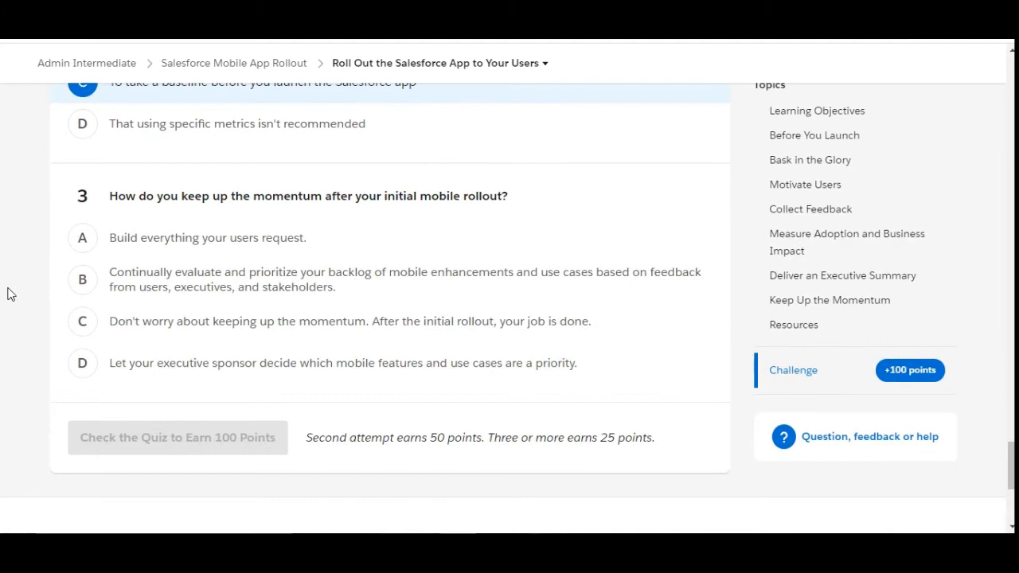
pyautogui.moveTo(373, 193)
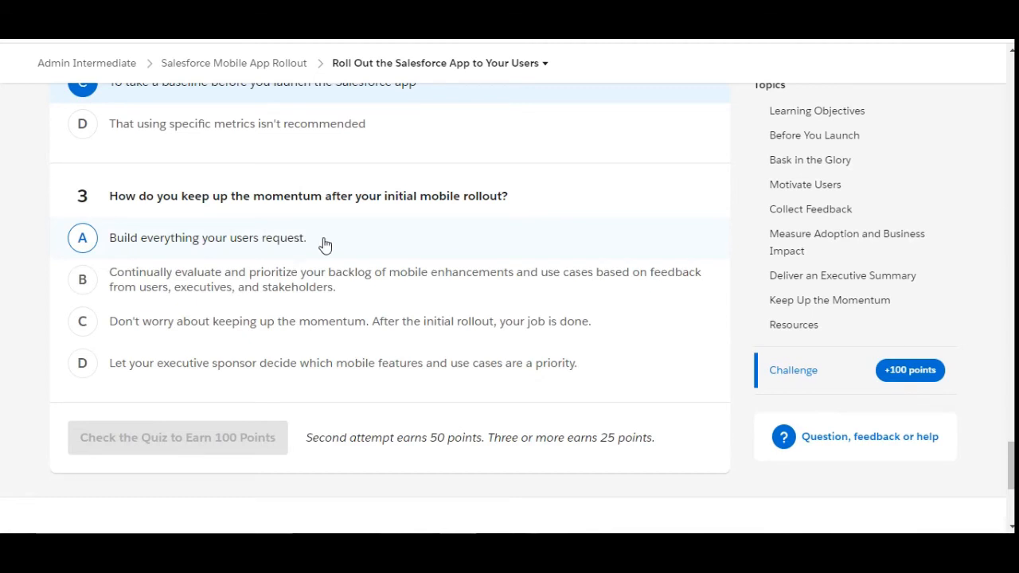
pyautogui.click(83, 279)
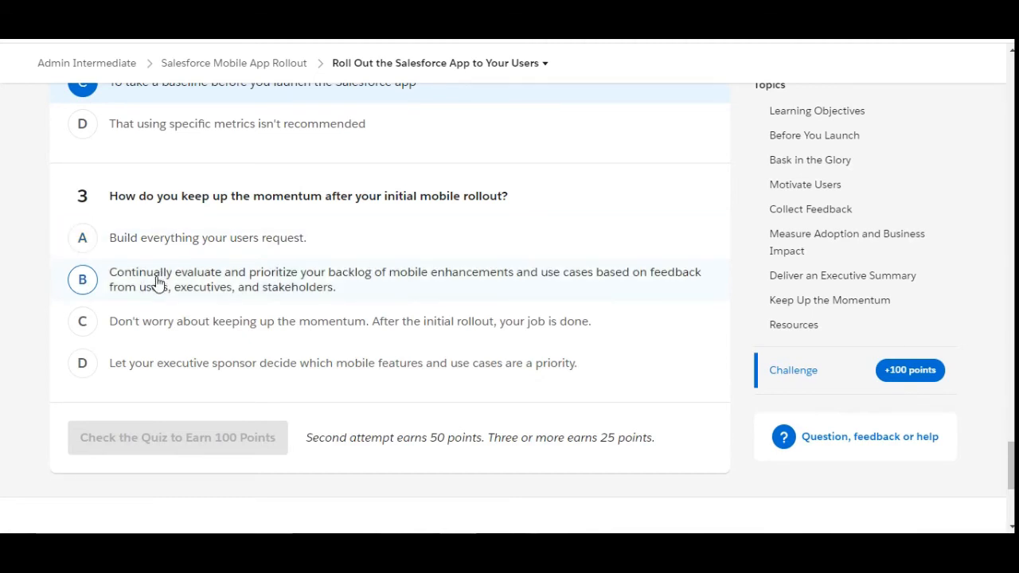
pyautogui.moveTo(413, 273)
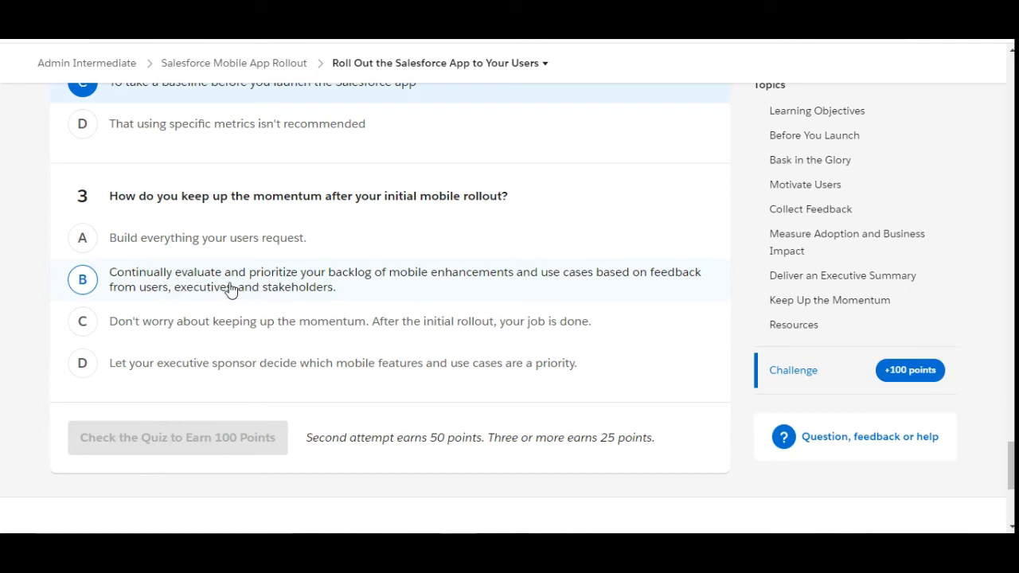
pyautogui.moveTo(347, 285)
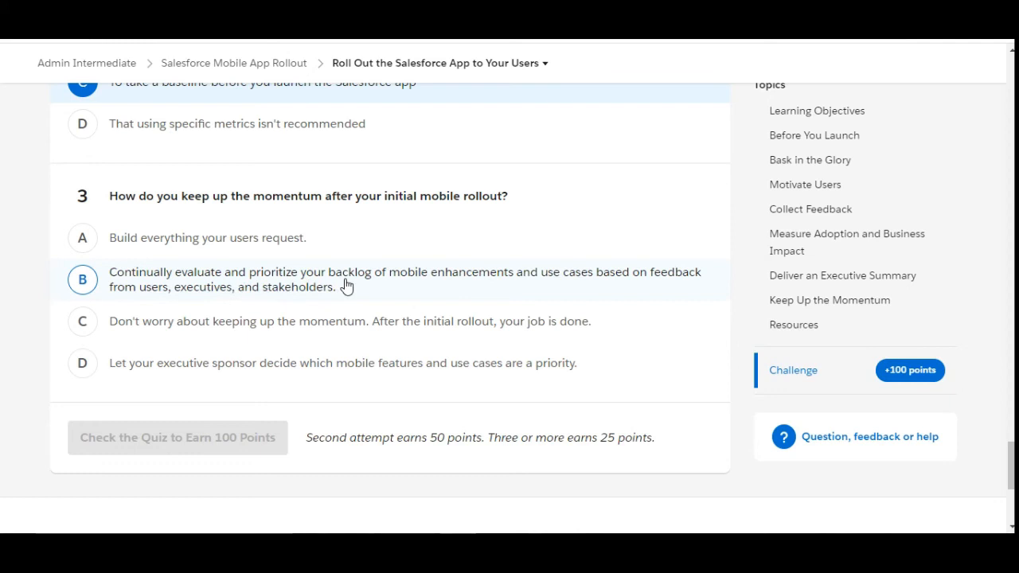
pyautogui.click(82, 280)
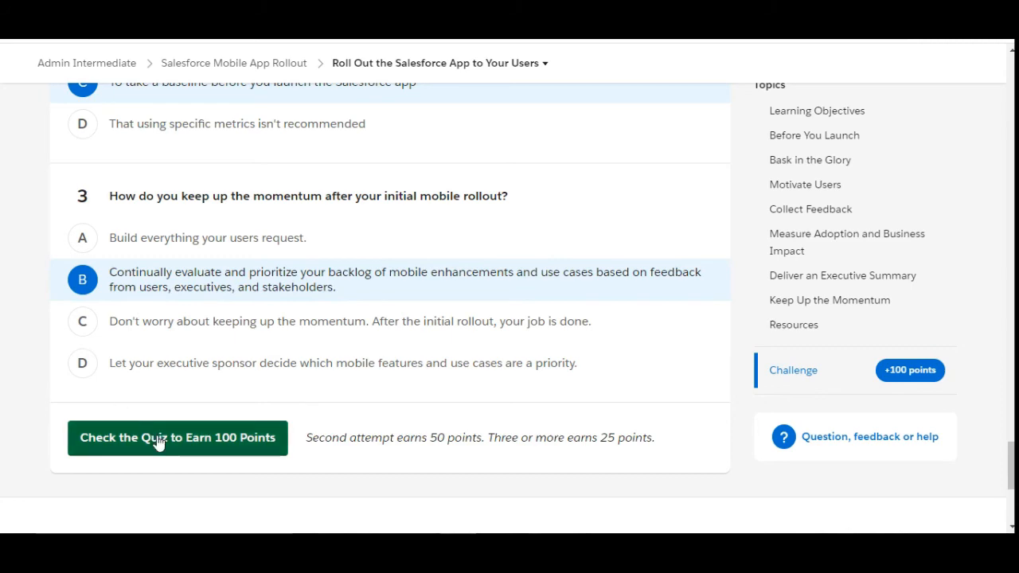
pyautogui.click(177, 438)
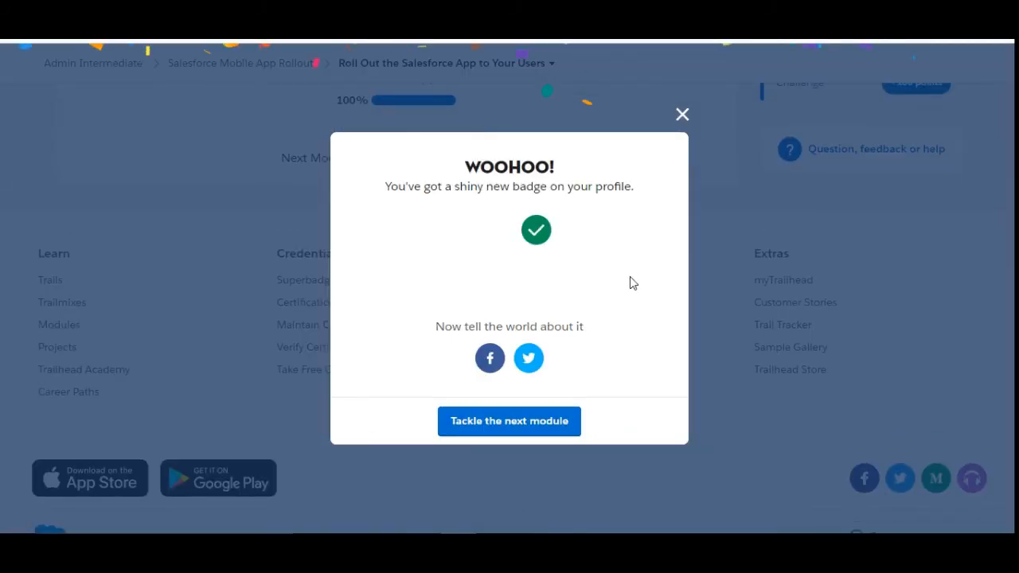